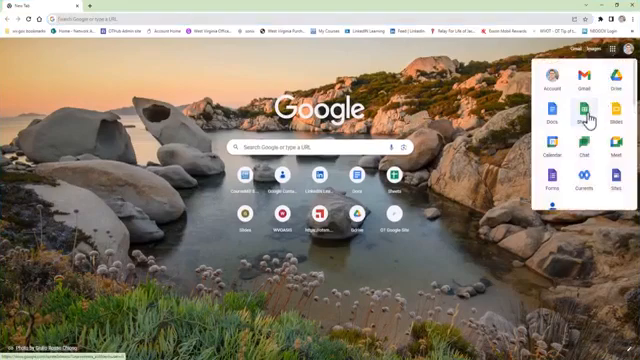
Launch Google Sheets from the Google apps grid on the new tab page.
left_click(578, 104)
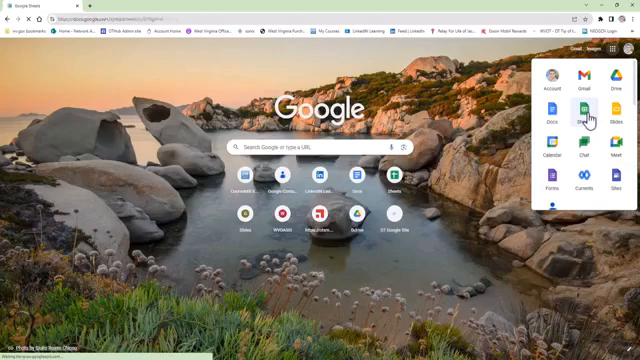
left_click(591, 110)
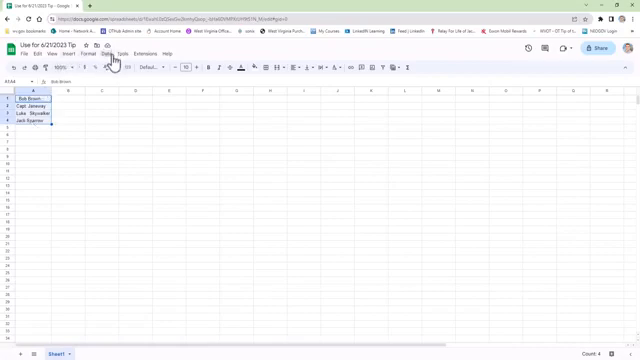
Apply Data cleanup > Trim whitespace to names A1:A4, cleaning three cells.
left_click(109, 53)
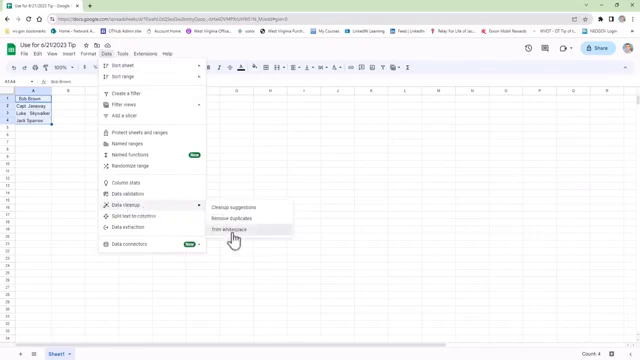
left_click(234, 231)
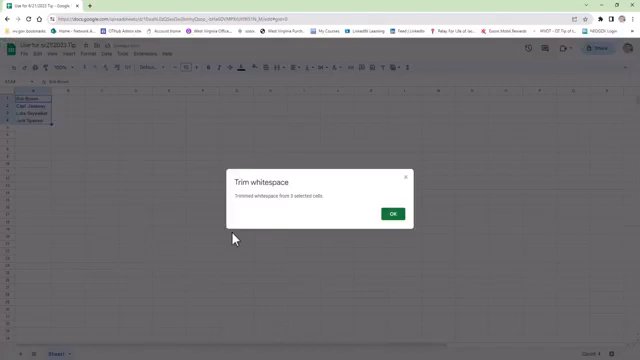